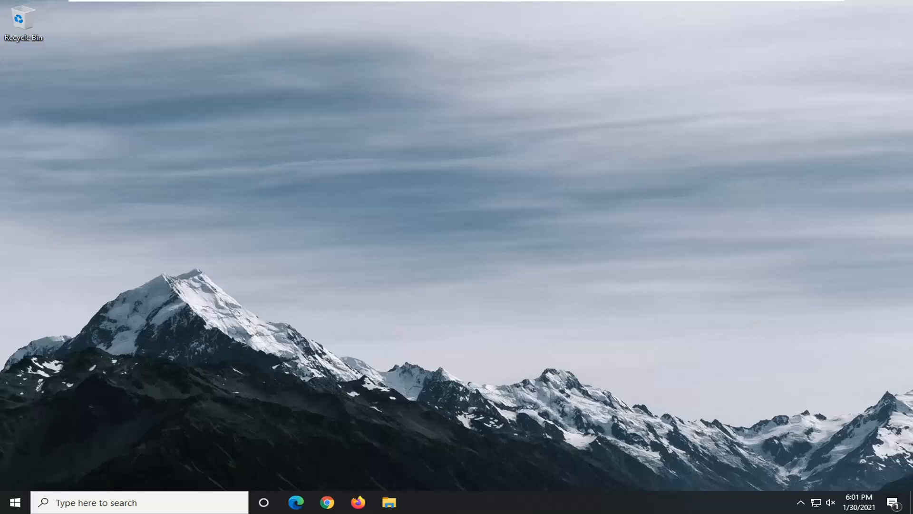
Step: Search the Start menu for 'windows defender firewall'
click(11, 502)
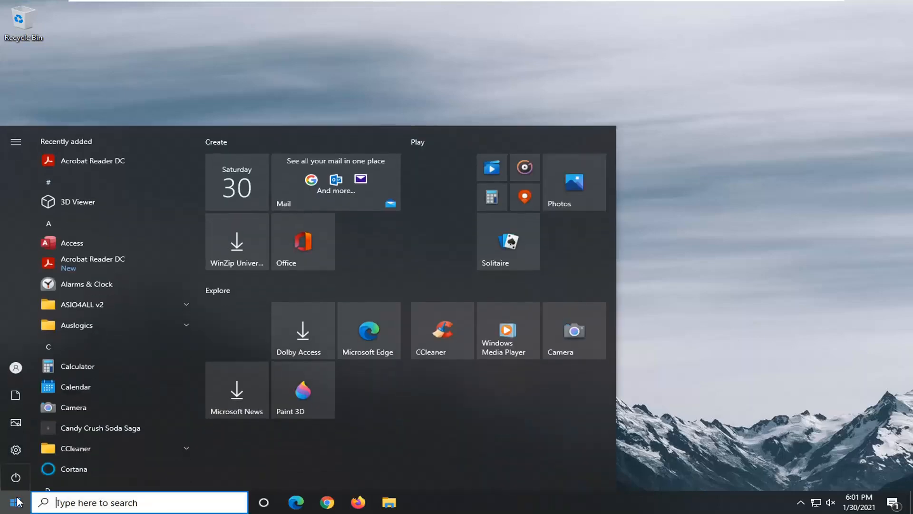
text(windows defender fir)
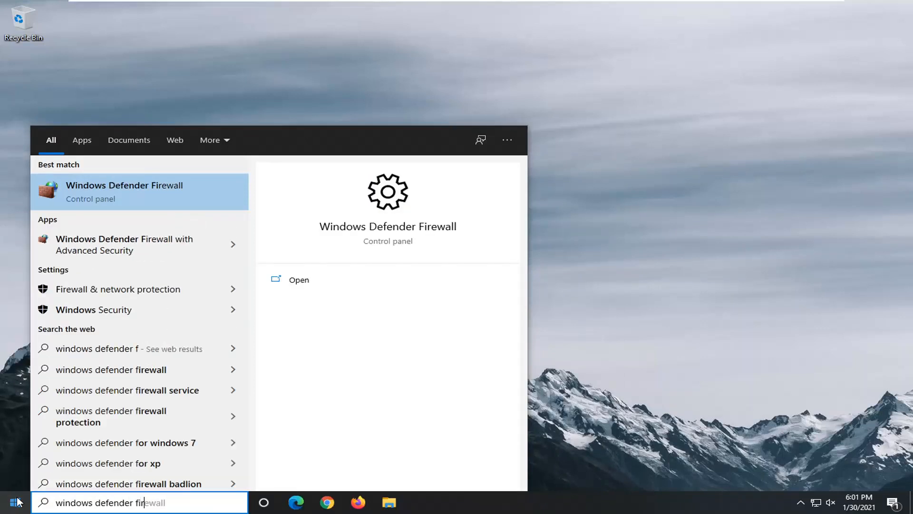
text(wall)
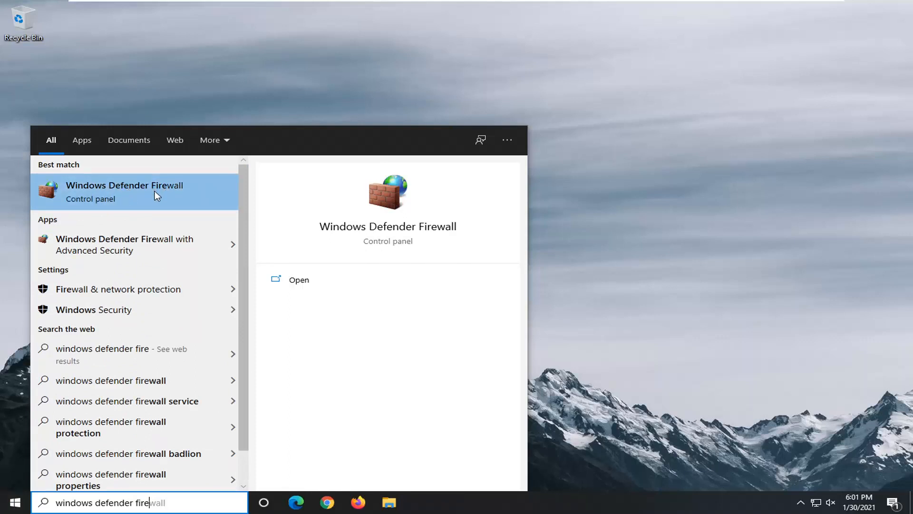
Step: Open the Windows Defender Firewall Control Panel search result
click(124, 191)
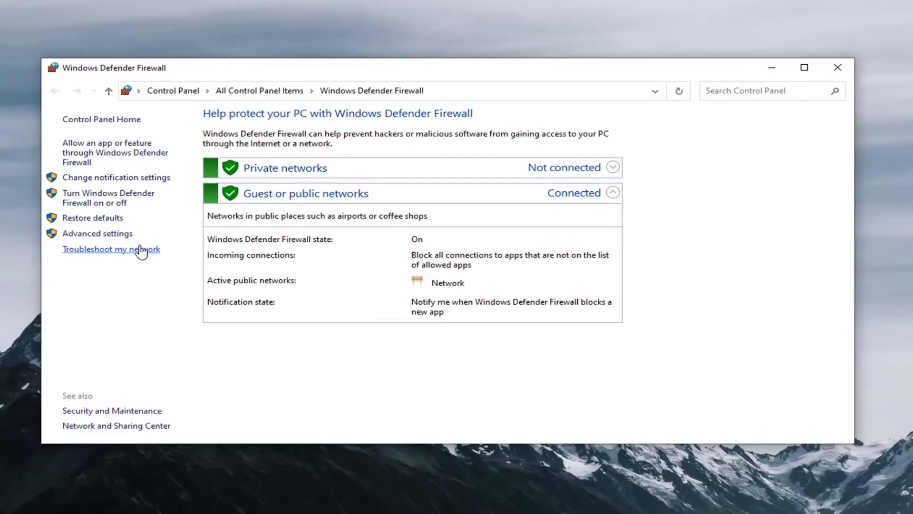
mouse_move(97, 233)
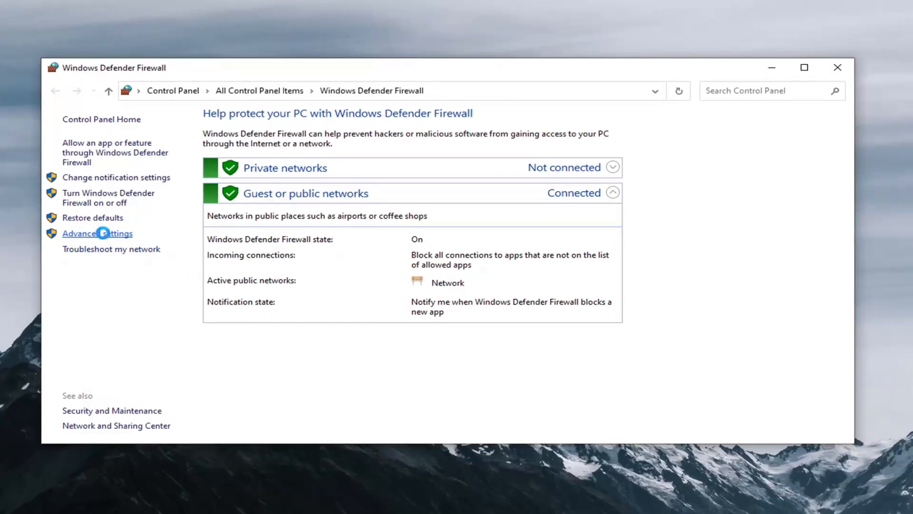
mouse_move(554, 94)
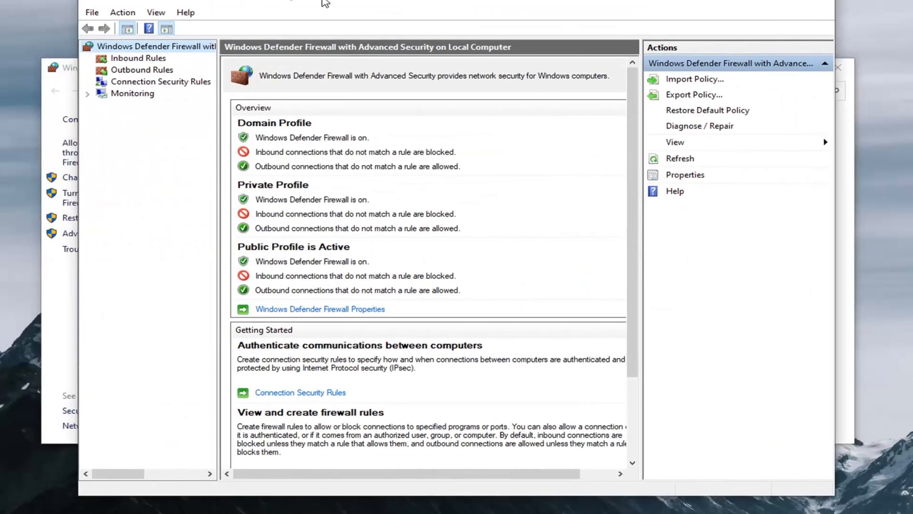
Step: Show the Inbound Rules list and launch the New Inbound Rule Wizard
click(138, 58)
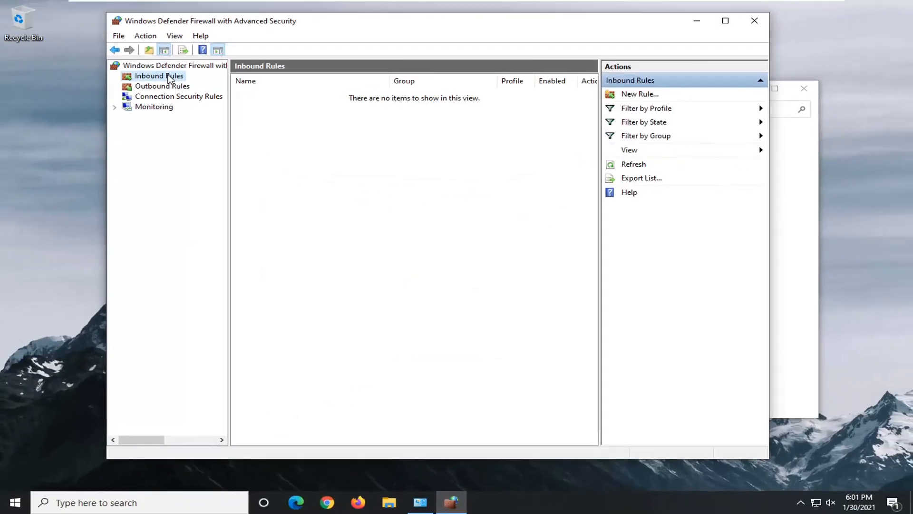
click(158, 76)
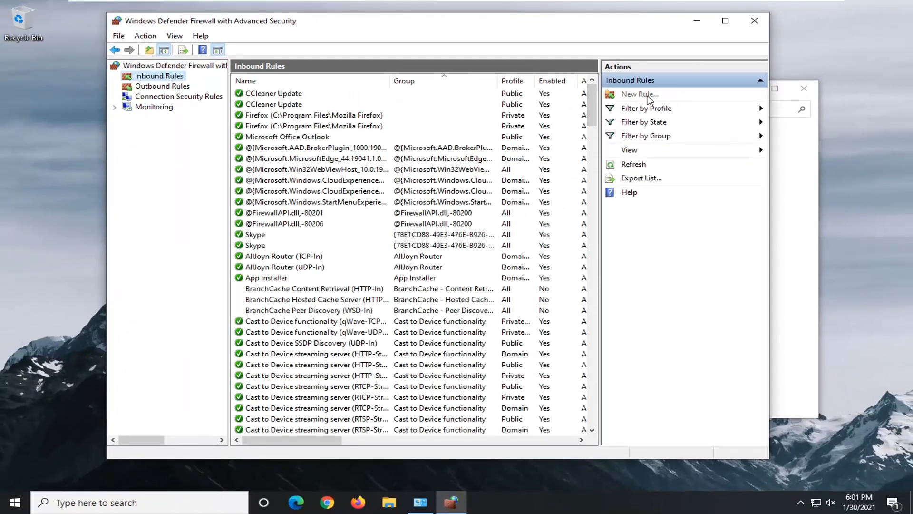
click(638, 93)
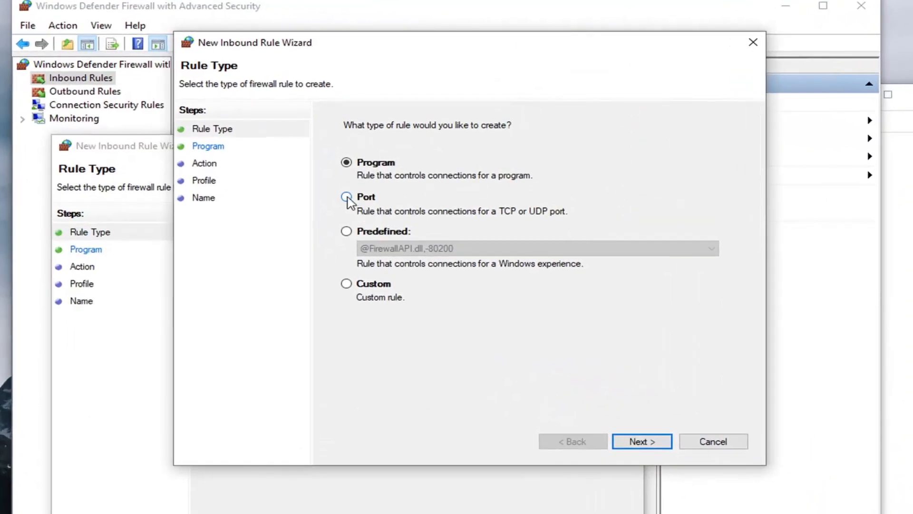
Step: Make a Port rule allowing TCP port 1723 on all three profiles
click(346, 197)
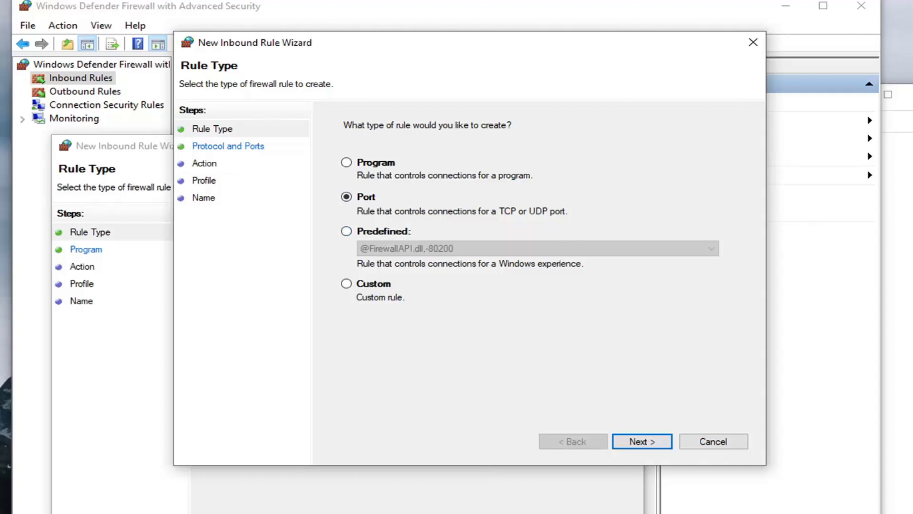
click(641, 441)
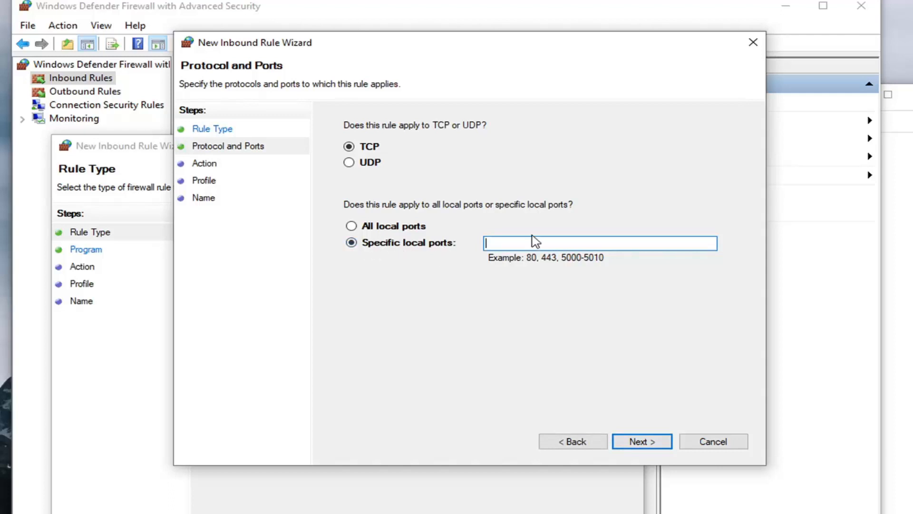
text(1723)
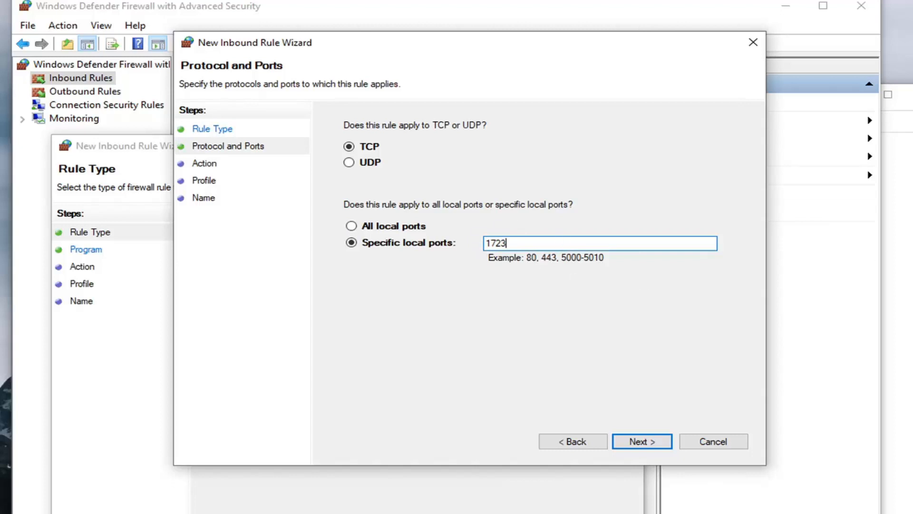
click(641, 441)
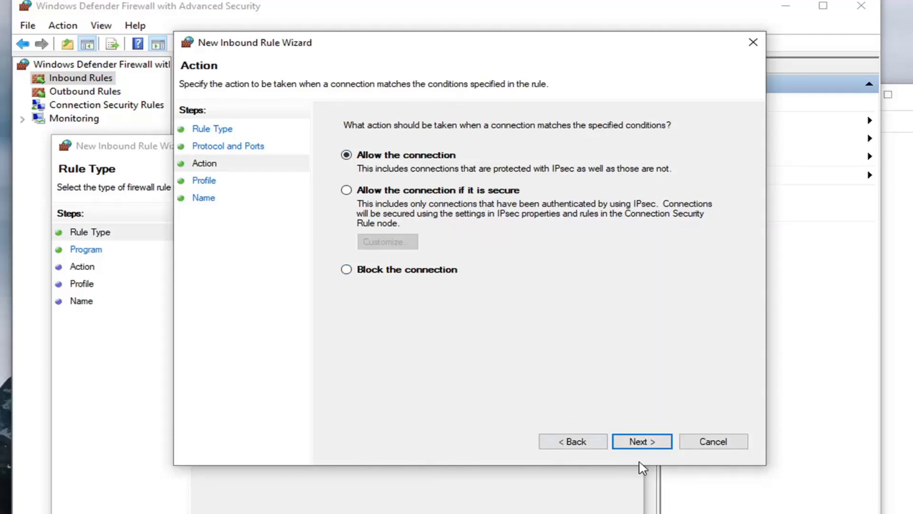
click(641, 441)
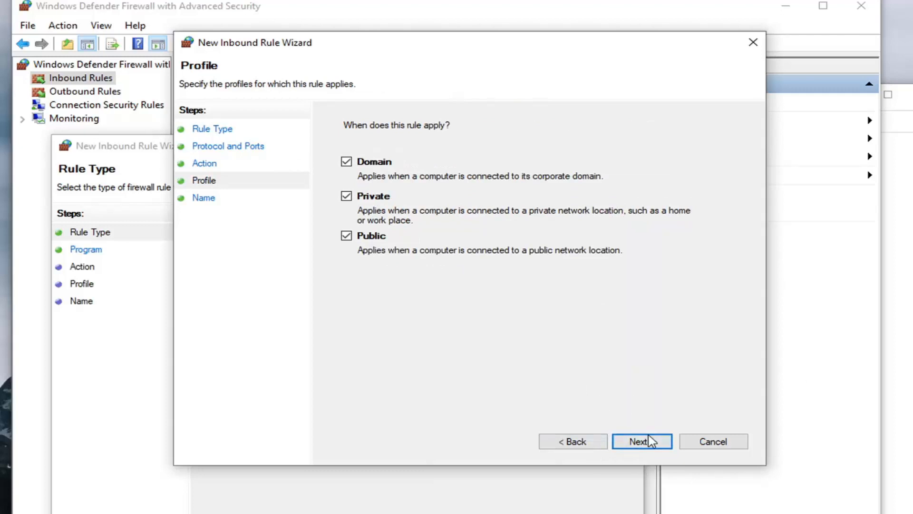
click(642, 441)
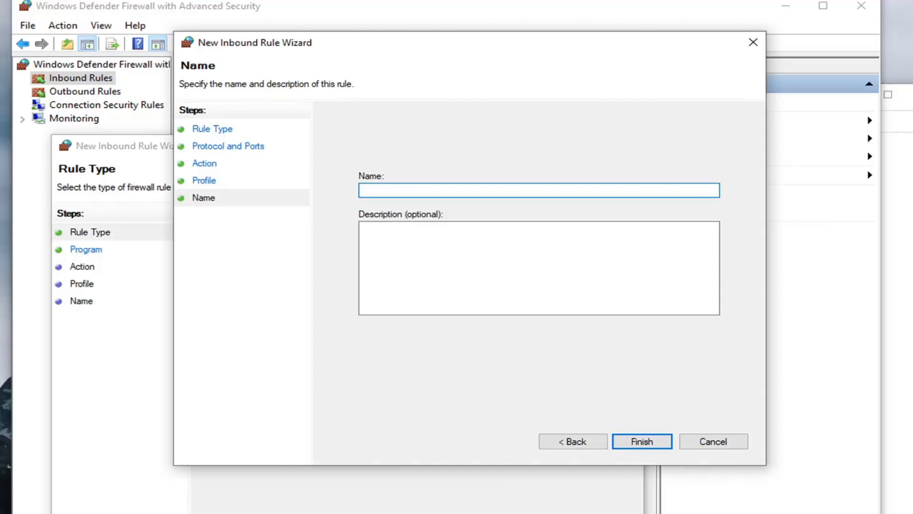
Step: Name the rule 'VPN ERROR SOLVED RULE 1.30.21' and finish the wizard
click(538, 190)
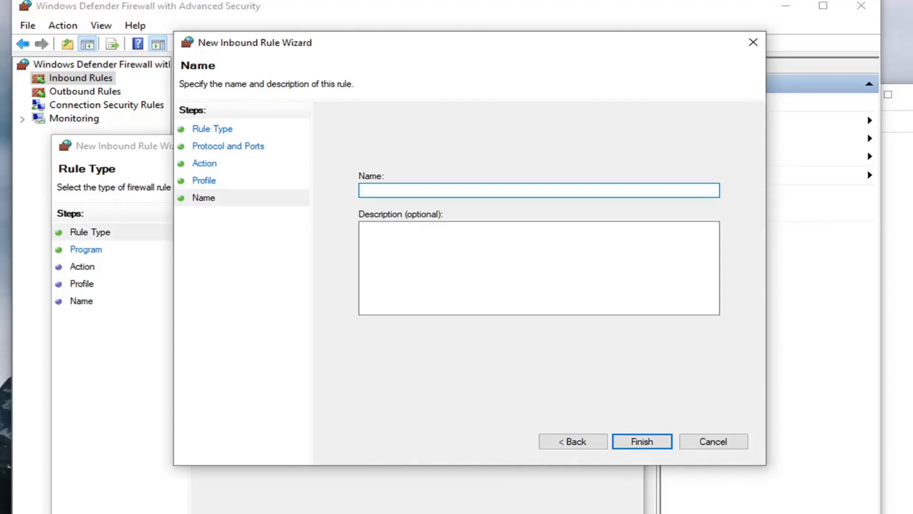
click(538, 190)
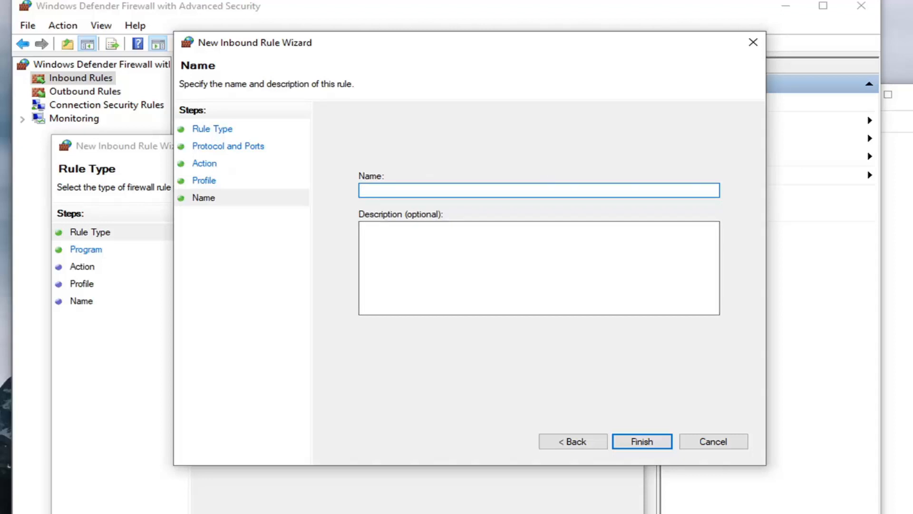
click(538, 190)
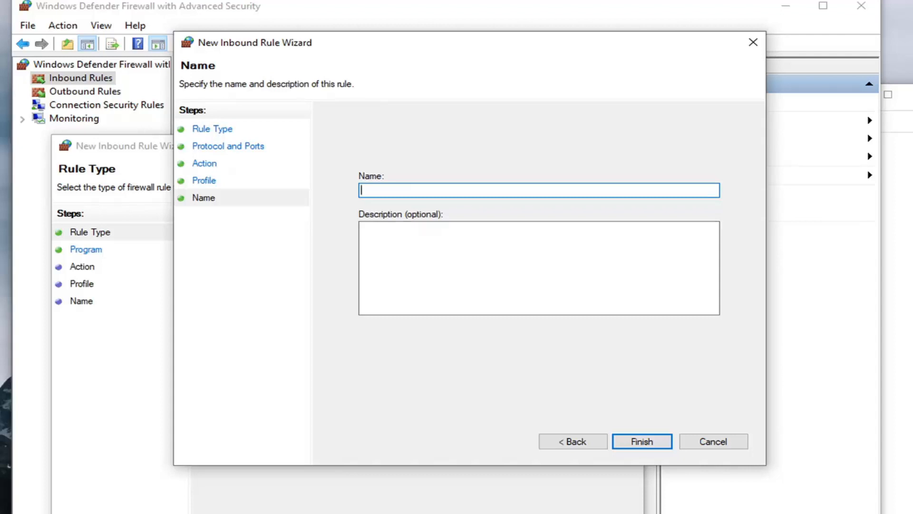
text(VPN eR)
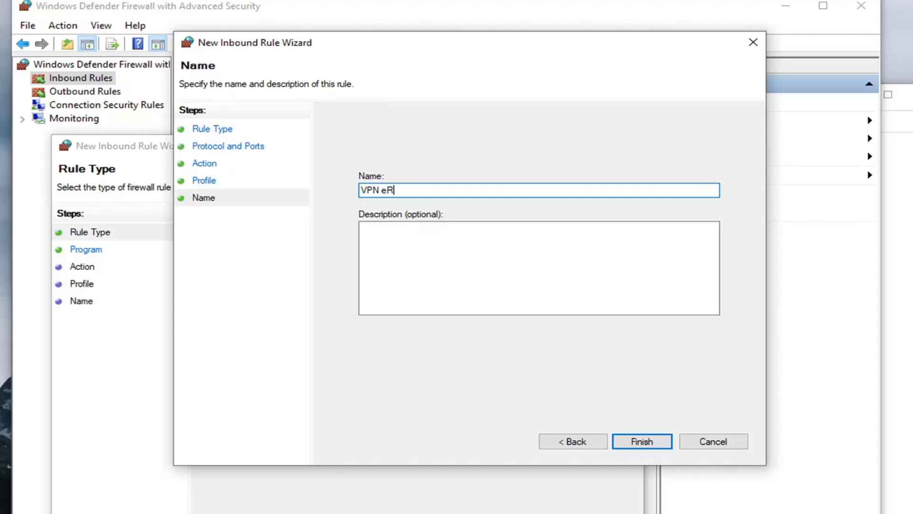
key(Backspace)
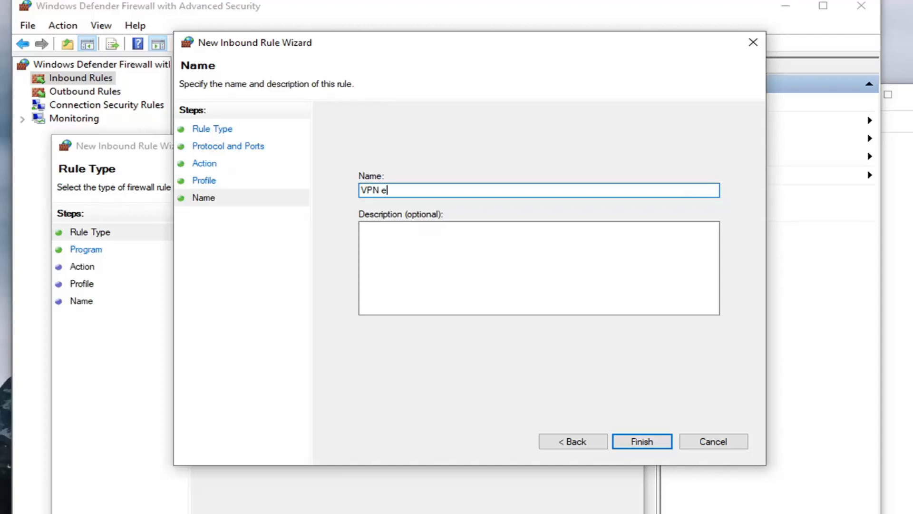
text(RROR)
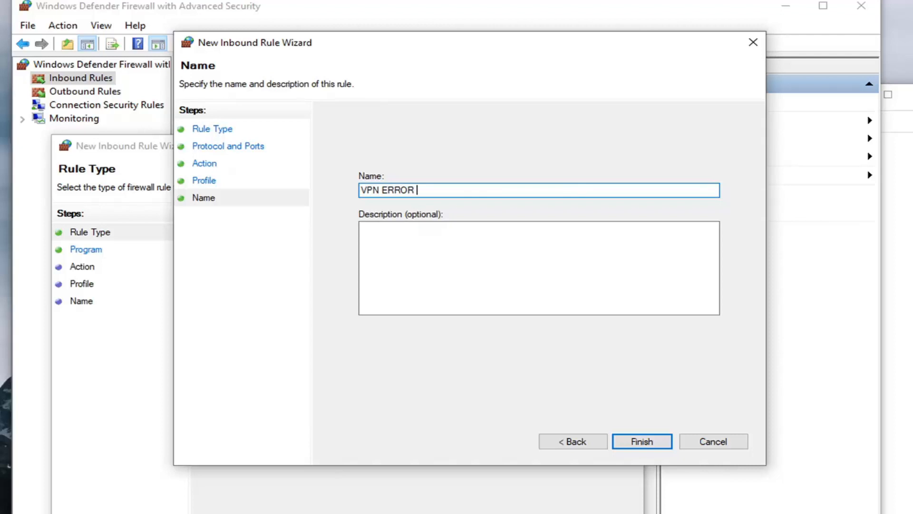
text(SOLVE)
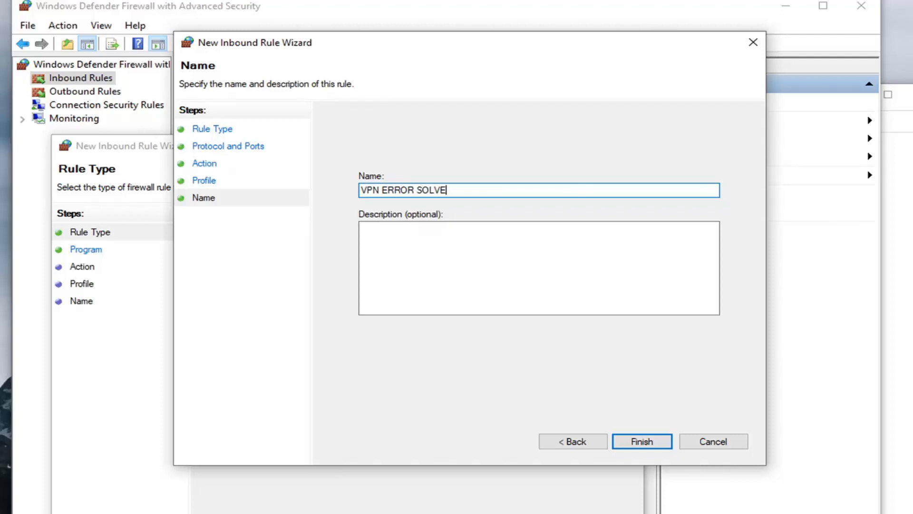
text(D RULE)
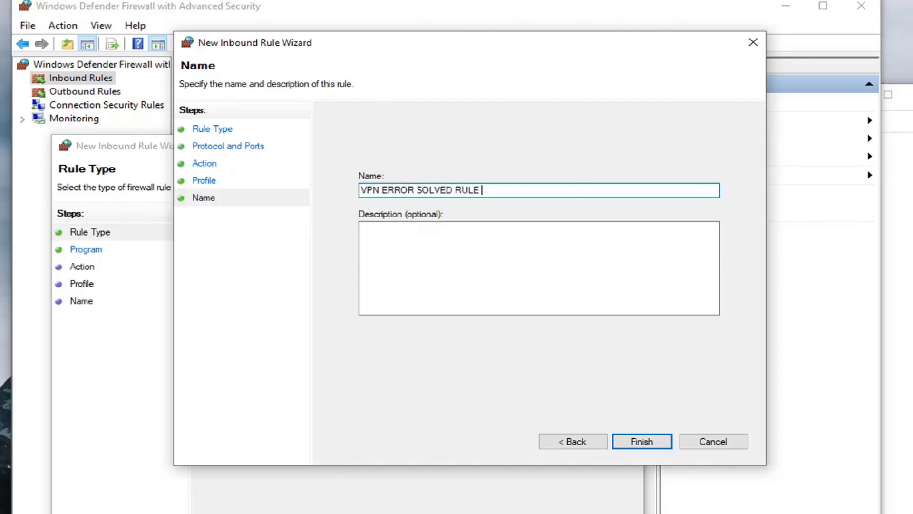
text(1.30)
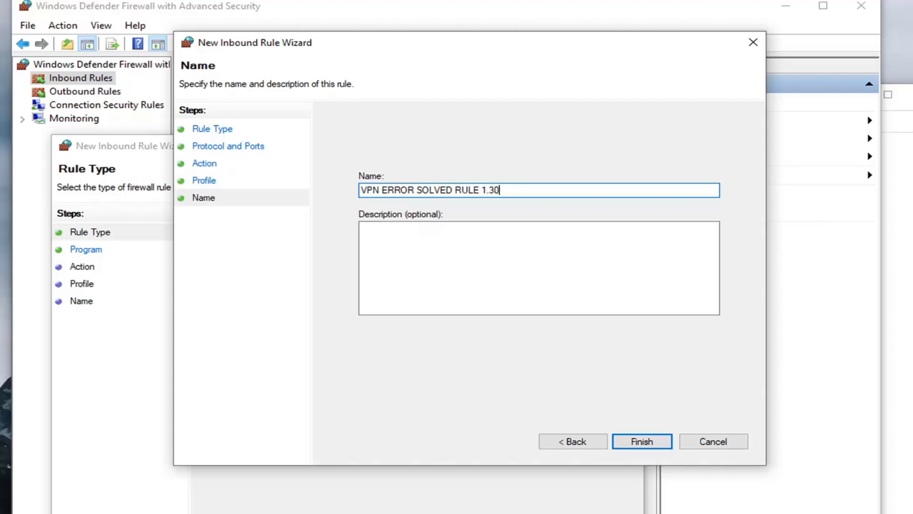
text(.21)
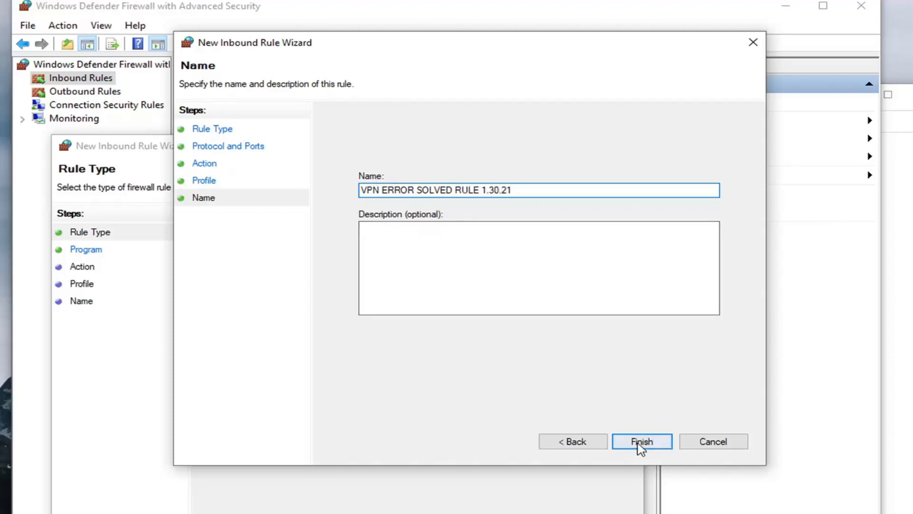
click(641, 441)
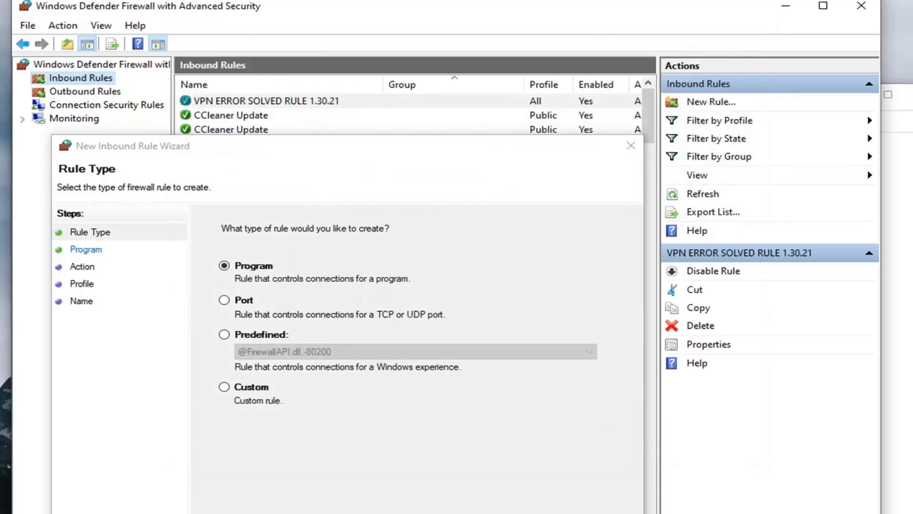
mouse_move(495, 77)
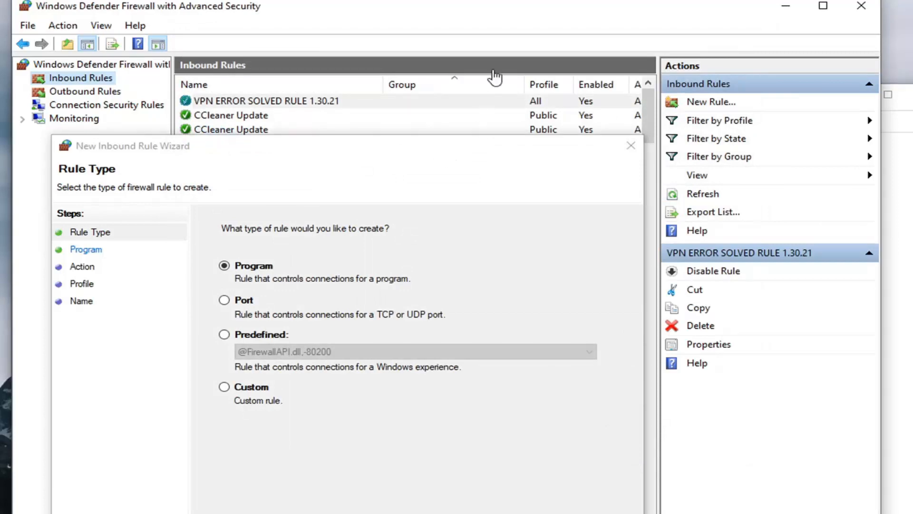
mouse_move(443, 314)
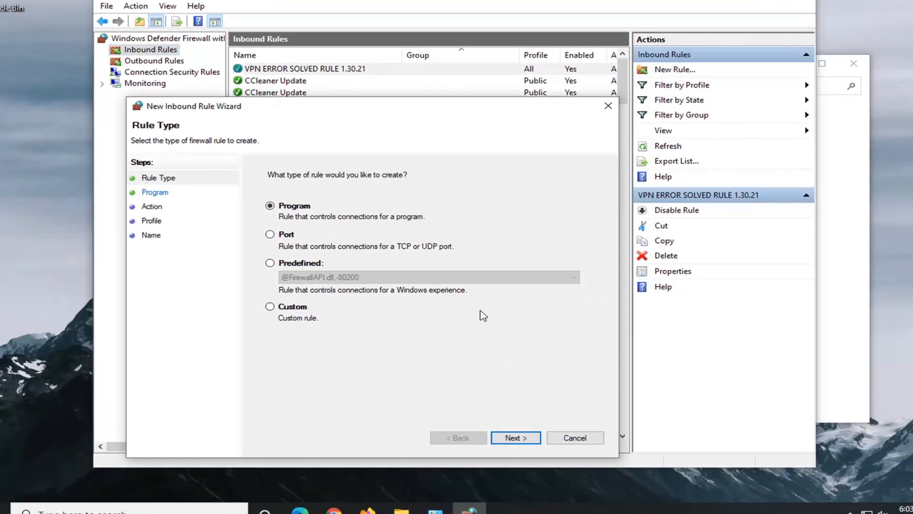
Step: Cancel the leftover wizard, then decline deleting VPN ERROR SOLVED RULE 1.30.21
click(574, 437)
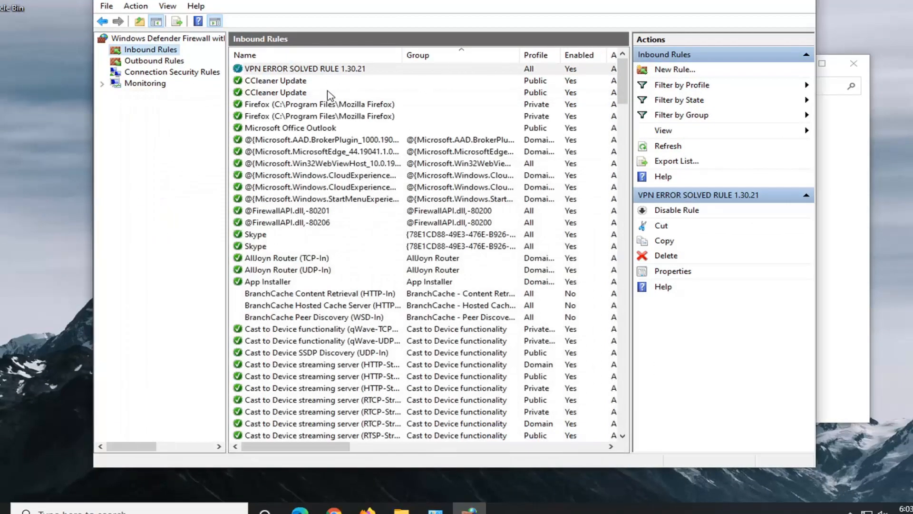
click(305, 68)
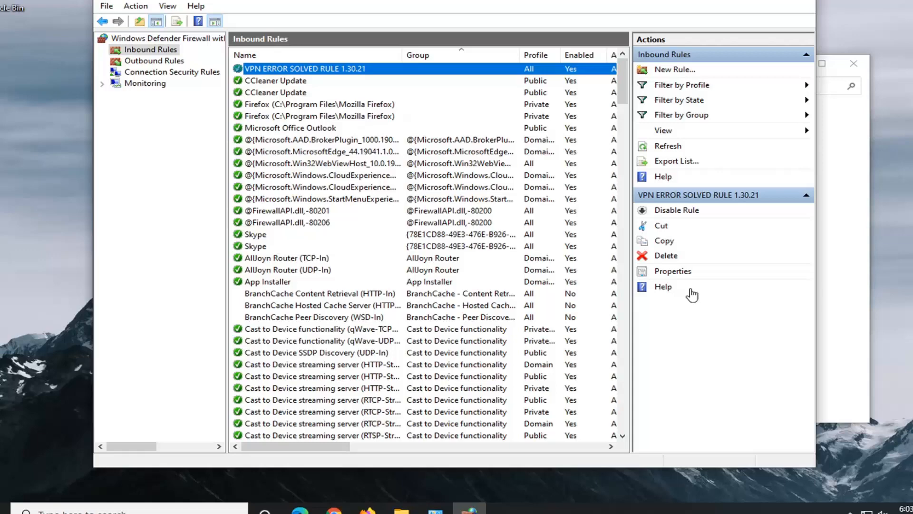
click(666, 255)
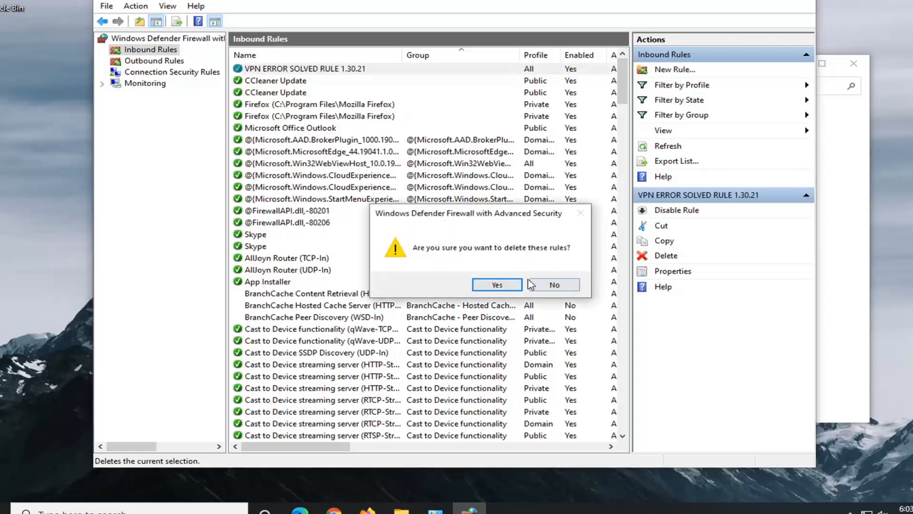
click(553, 285)
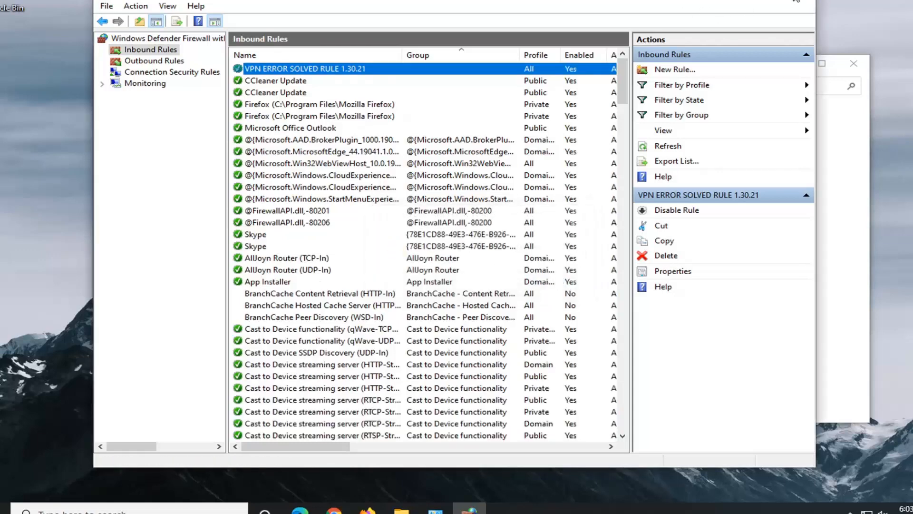